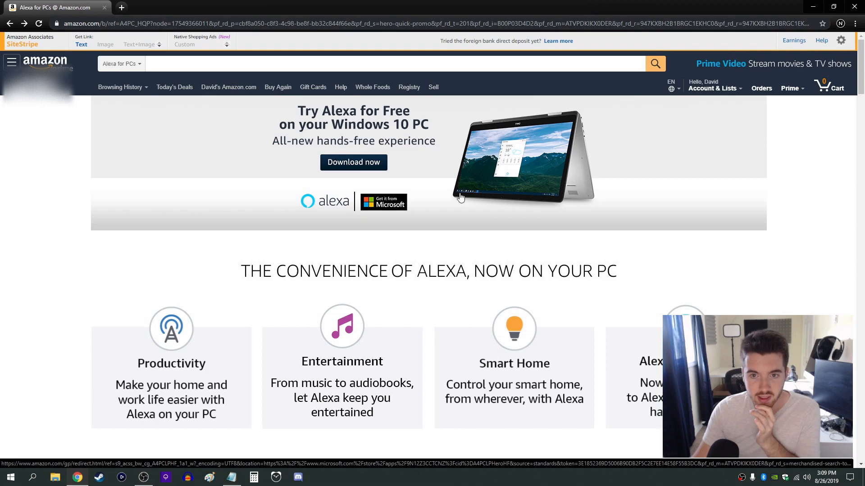
pyautogui.moveTo(412, 128)
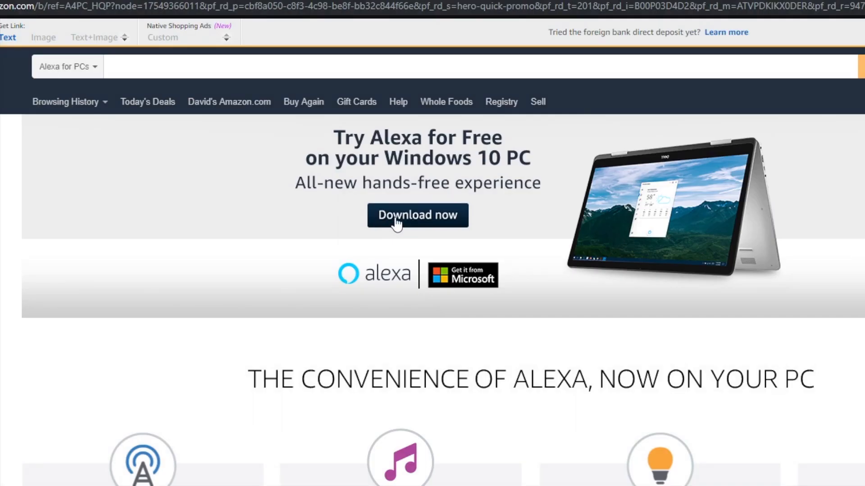
# Install the Amazon Alexa app from its Microsoft Store listing and launch it
pyautogui.click(417, 215)
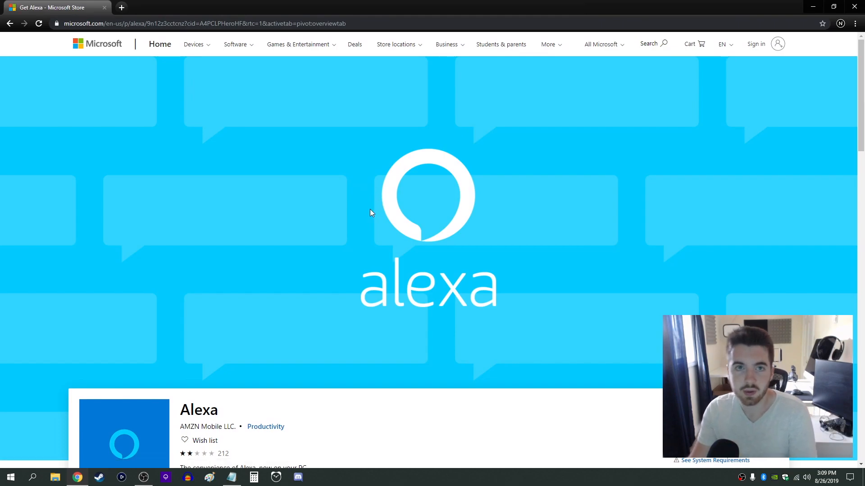
pyautogui.scroll(-3)
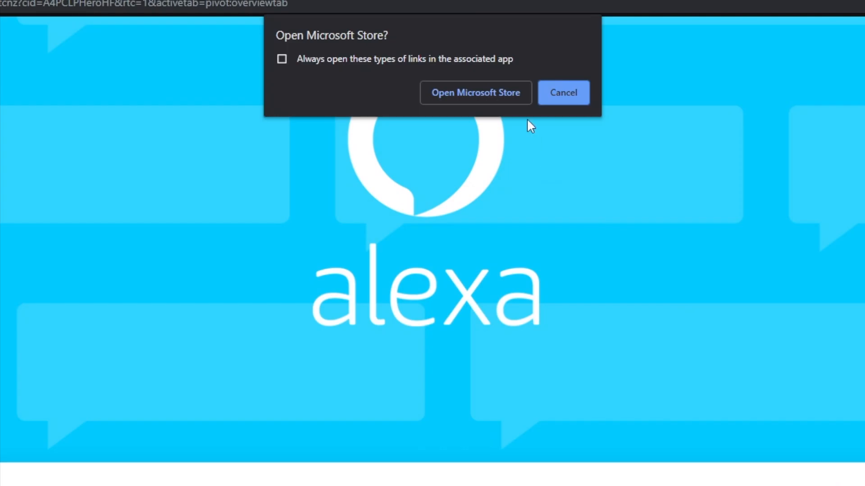
pyautogui.click(475, 92)
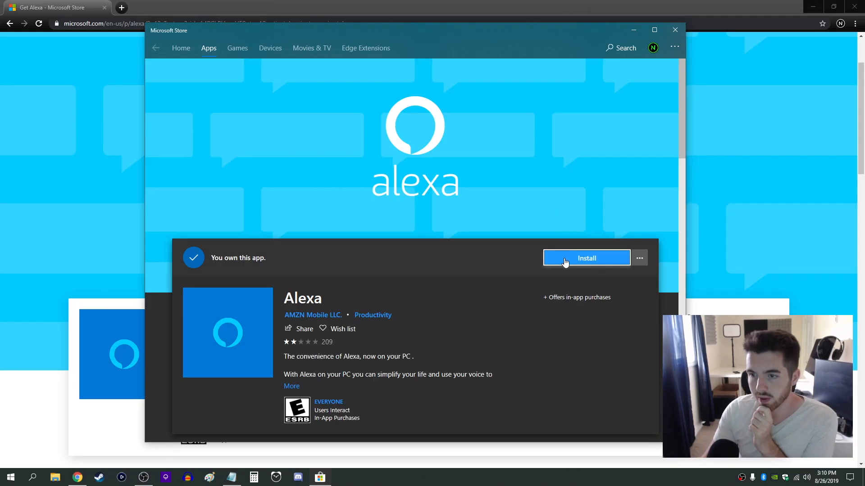
pyautogui.click(586, 258)
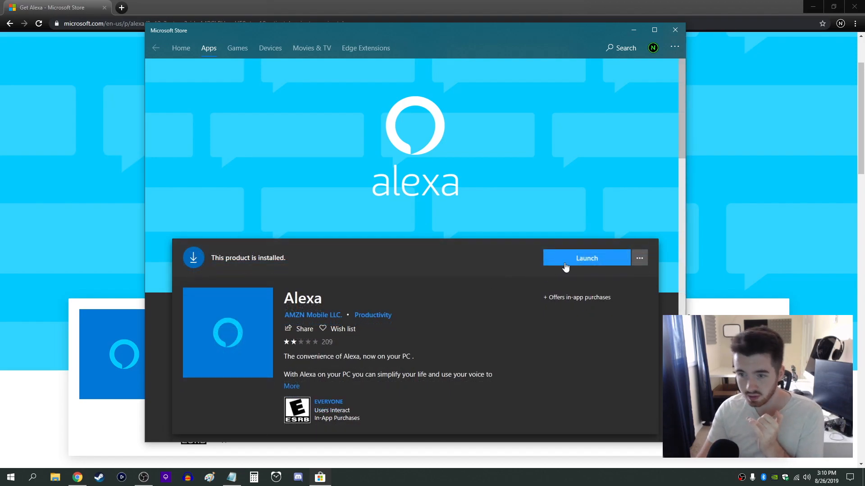
pyautogui.click(586, 258)
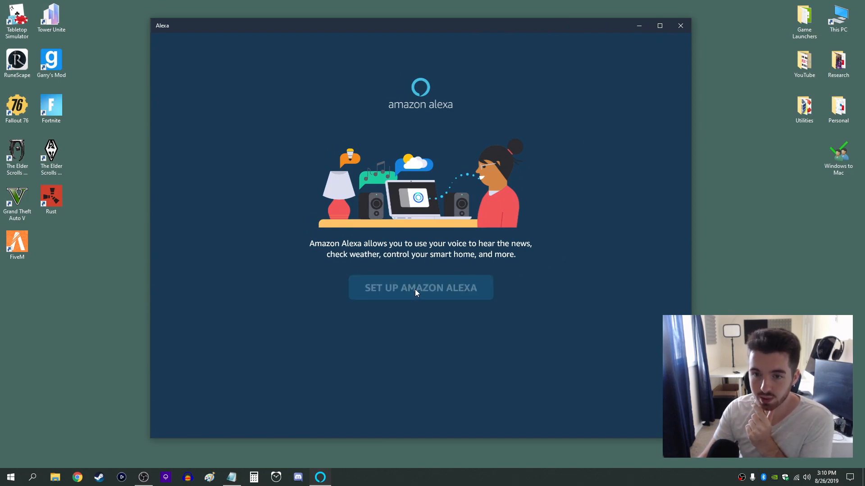
# Begin Alexa setup and sign in with the Amazon account email
pyautogui.click(420, 287)
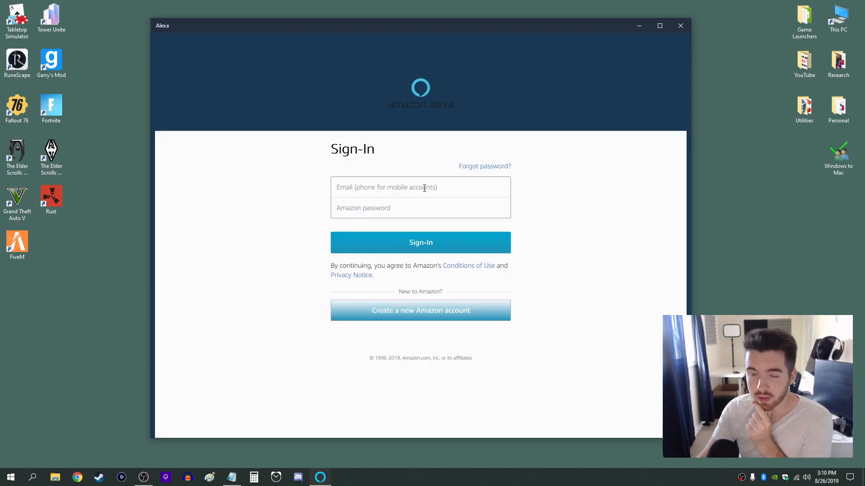
pyautogui.click(420, 187)
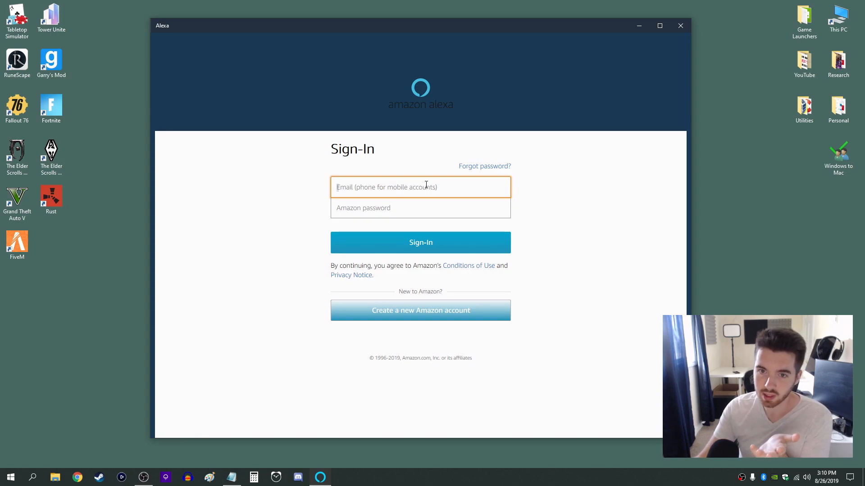
pyautogui.click(420, 242)
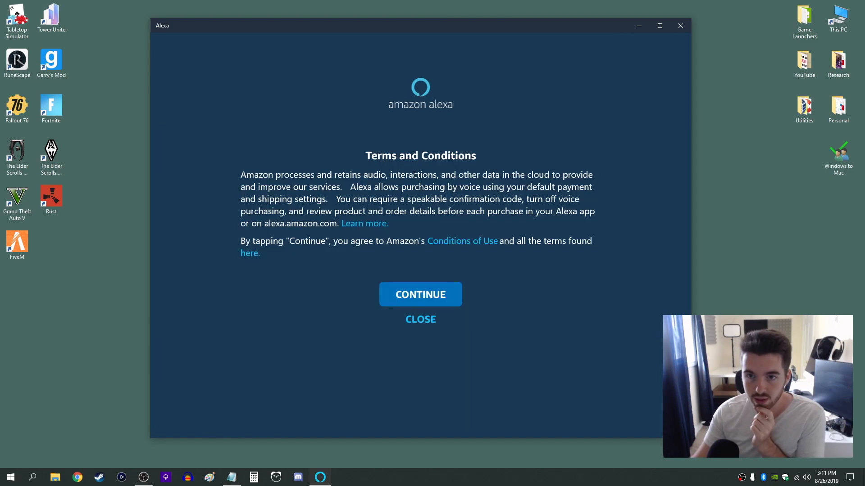
# Accept the terms and conditions and grant Alexa microphone access
pyautogui.click(420, 294)
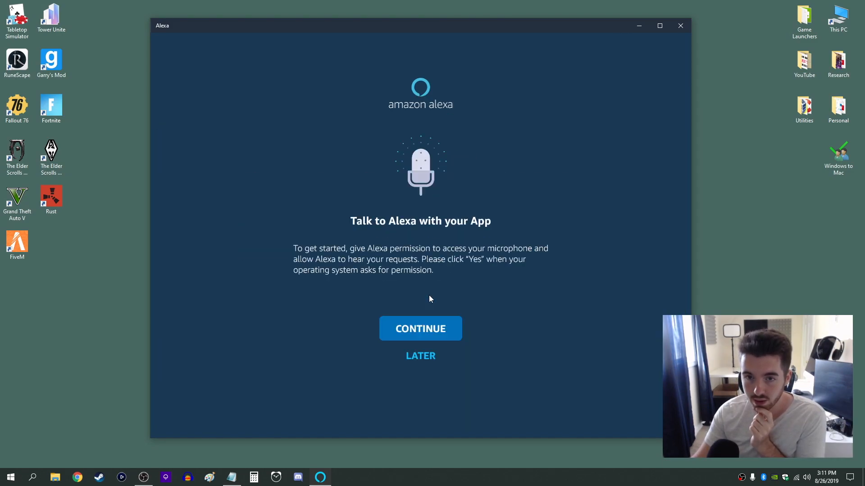
pyautogui.click(660, 25)
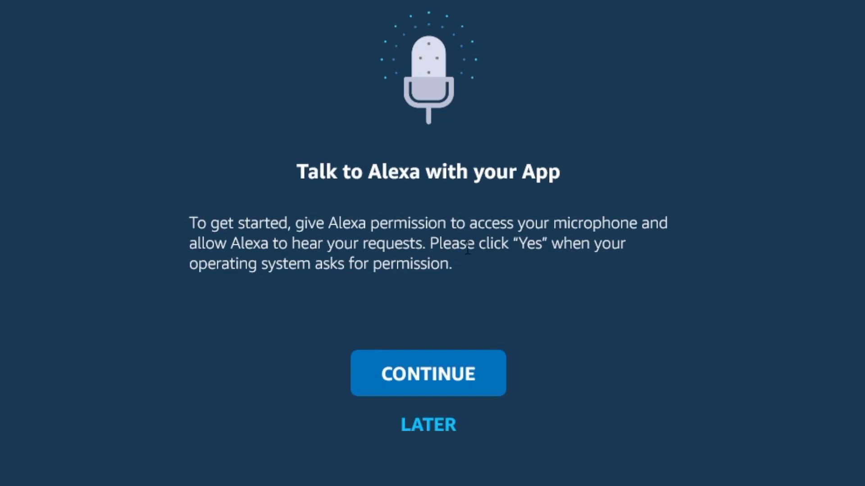
pyautogui.moveTo(482, 282)
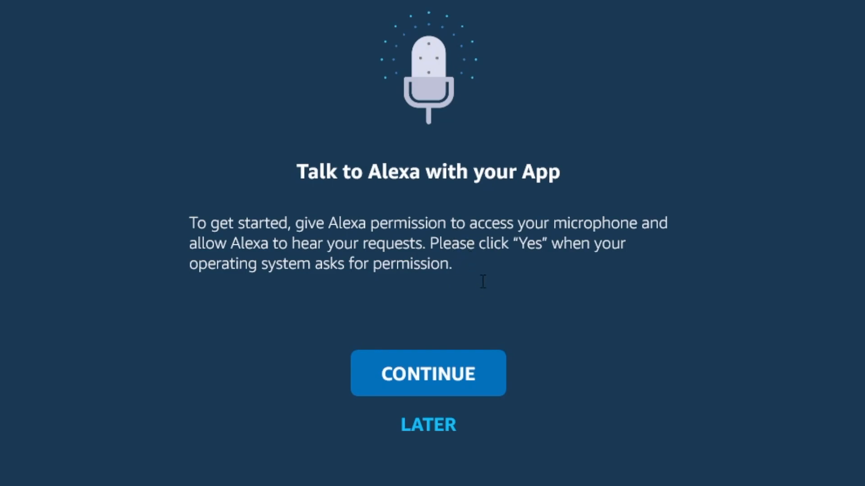
pyautogui.click(428, 374)
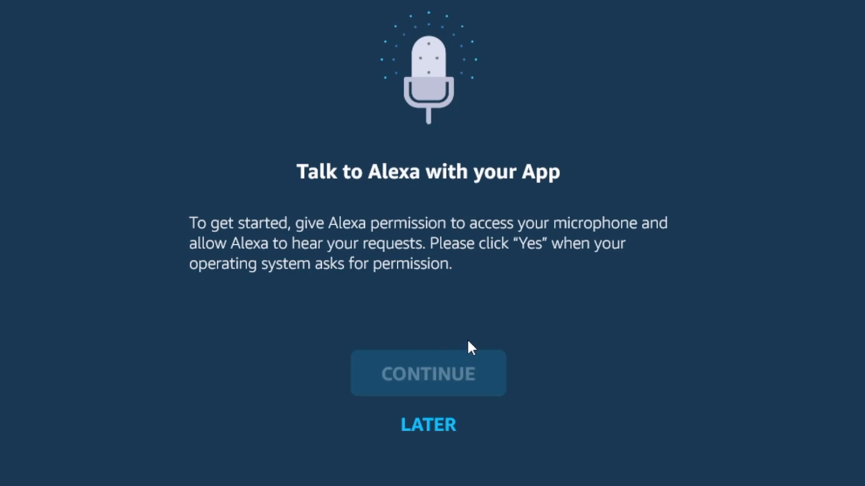
pyautogui.click(427, 373)
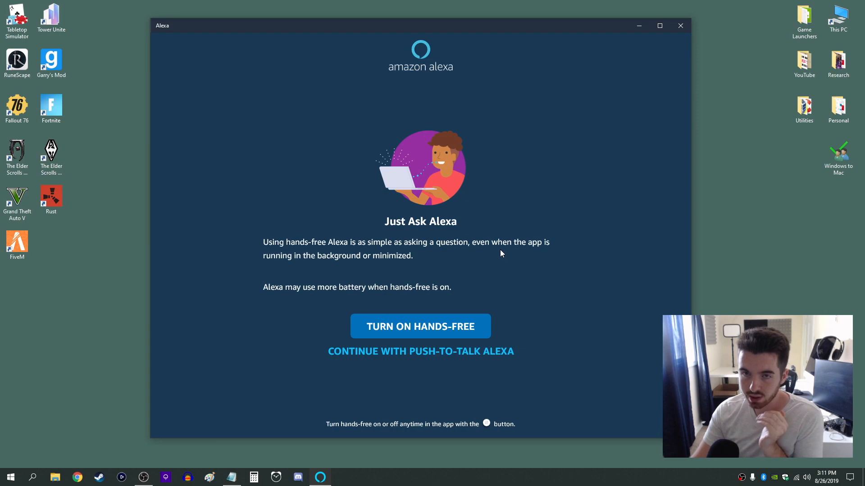
pyautogui.moveTo(511, 290)
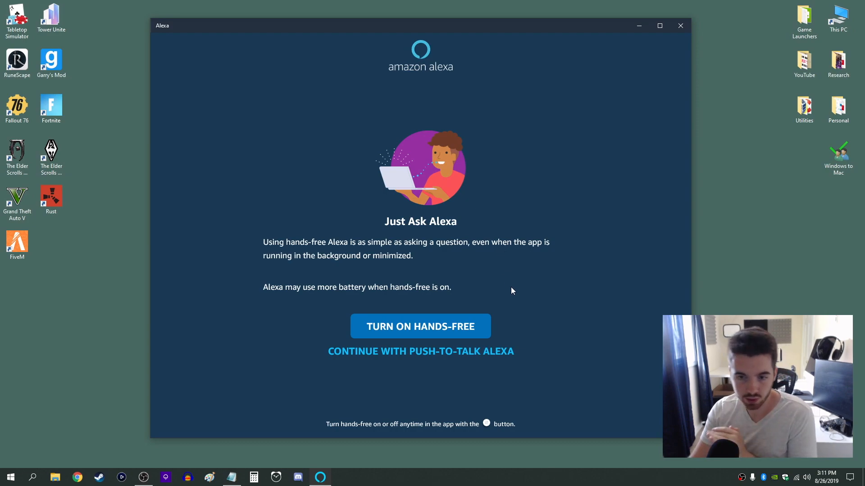
pyautogui.moveTo(501, 311)
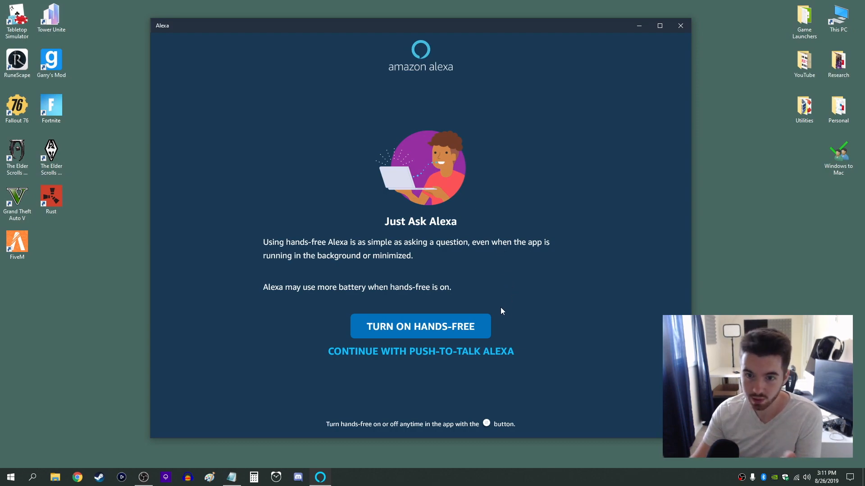
pyautogui.moveTo(495, 315)
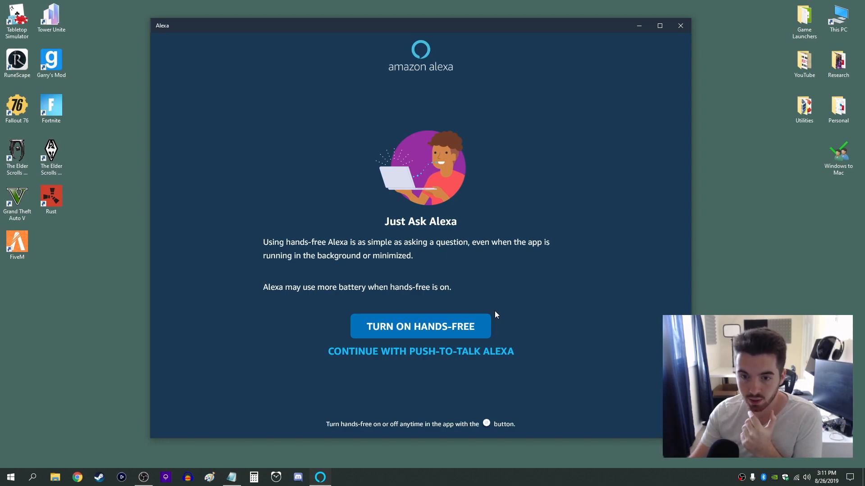
pyautogui.moveTo(451, 358)
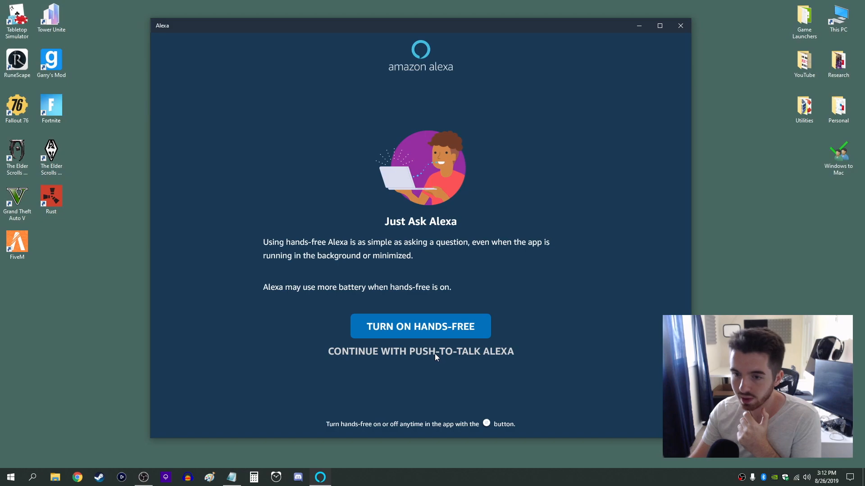
# Pick Continue with Push-to-Talk Alexa rather than hands-free listening
pyautogui.click(420, 351)
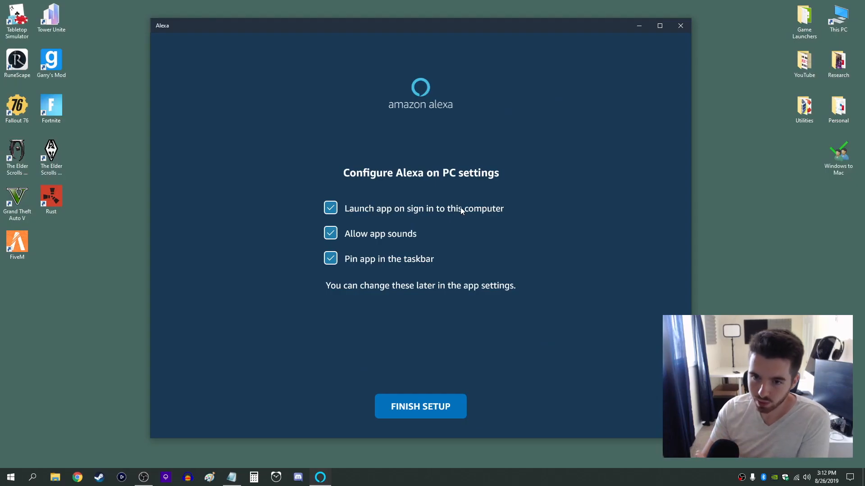
pyautogui.moveTo(400, 255)
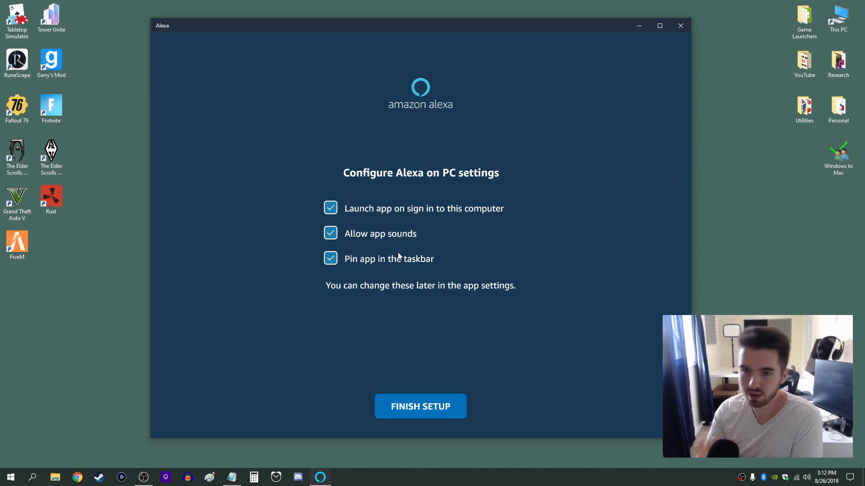
pyautogui.moveTo(417, 241)
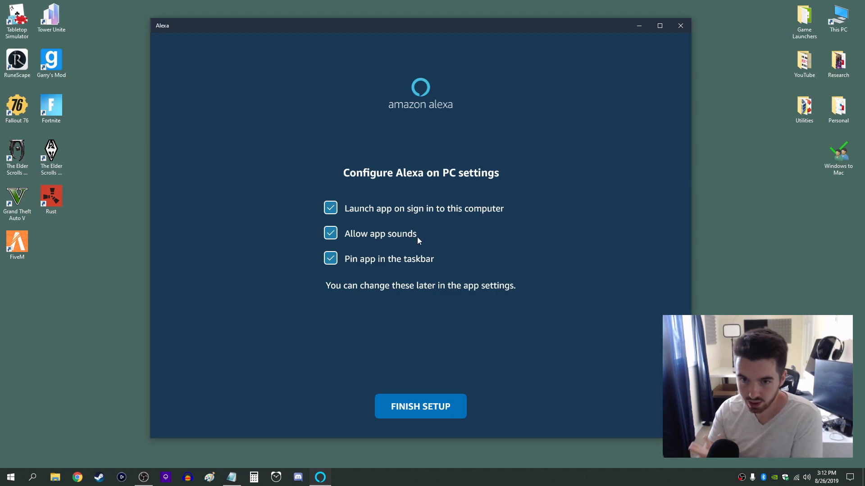
# Turn off launch at sign-in, keep sounds and taskbar pinning, and submit setup
pyautogui.click(330, 208)
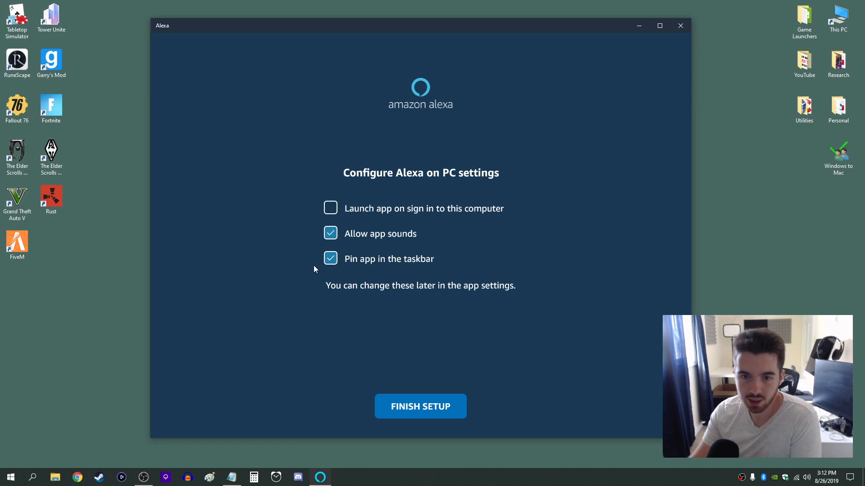
pyautogui.click(420, 407)
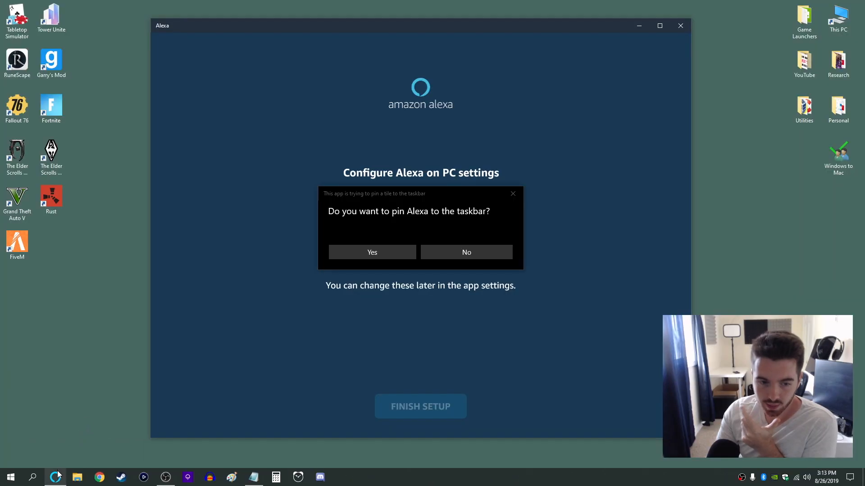
pyautogui.moveTo(55, 477)
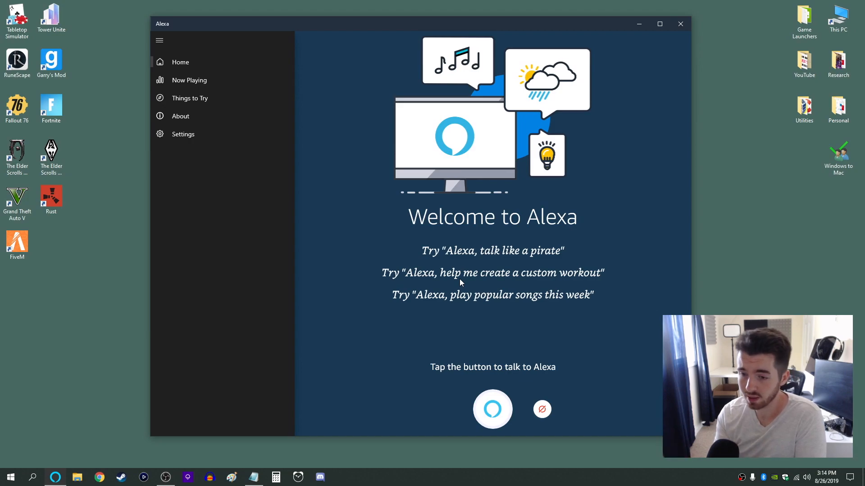
pyautogui.moveTo(488, 341)
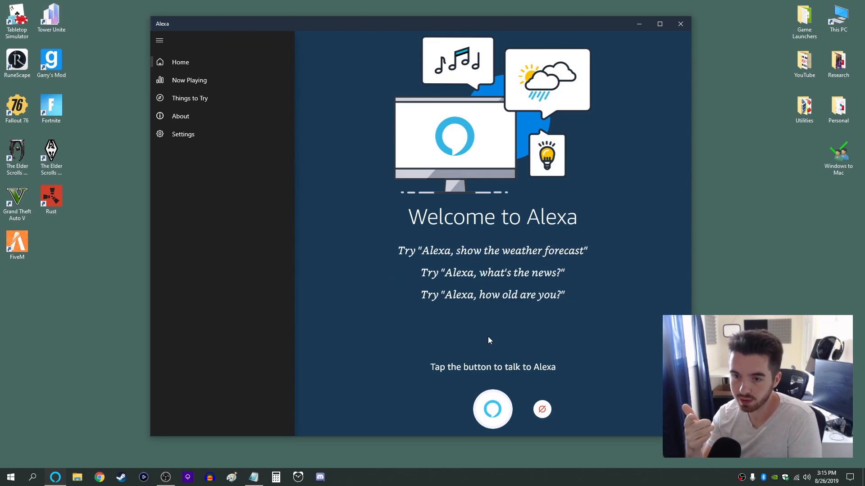
# Close the Alexa window from the Welcome to Alexa home screen
pyautogui.click(680, 24)
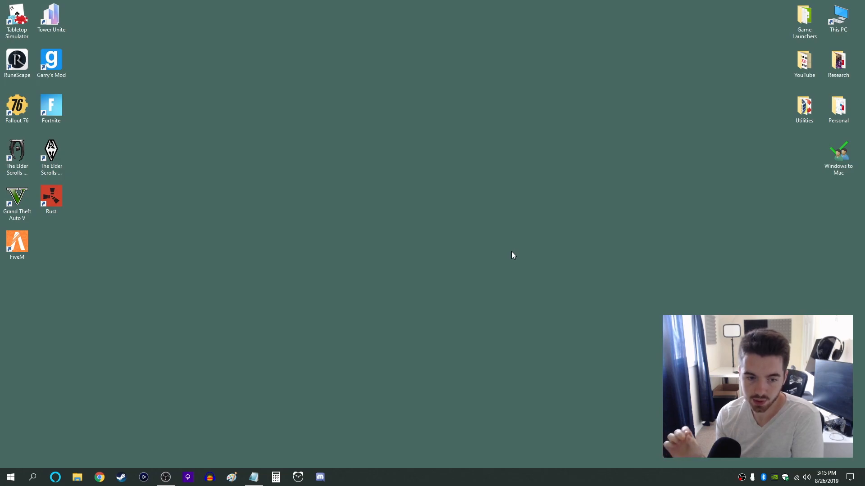
pyautogui.moveTo(296, 291)
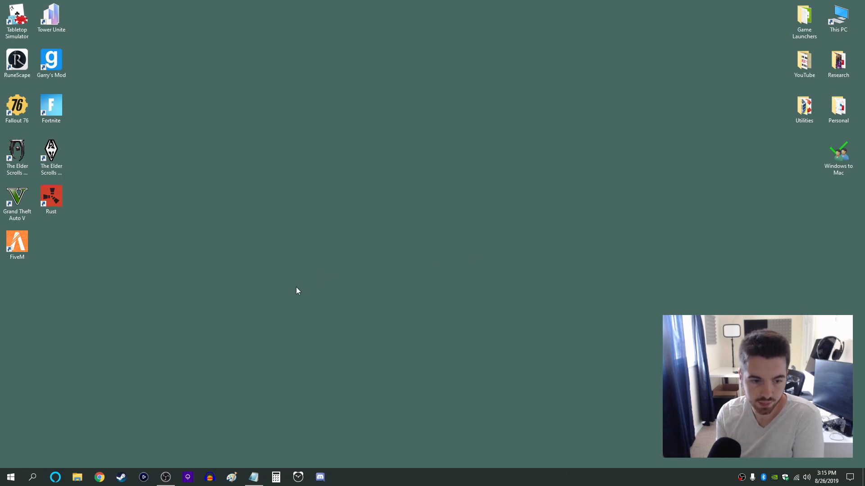
pyautogui.write('alexa')
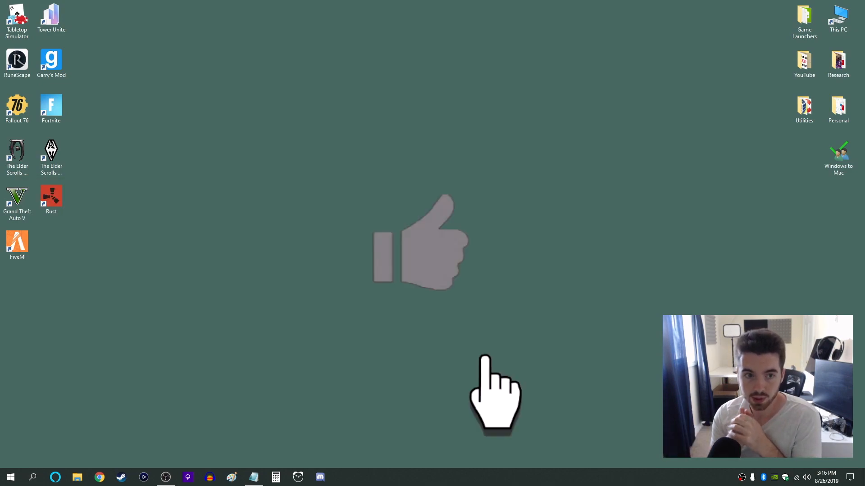
pyautogui.click(420, 242)
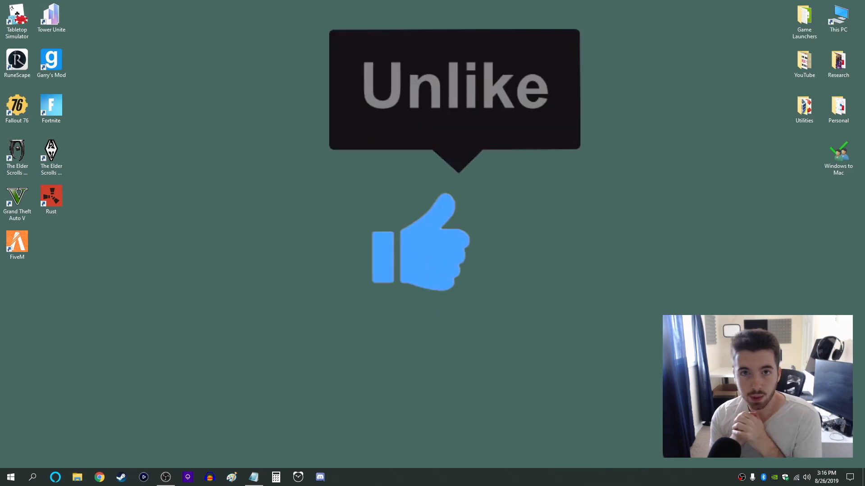